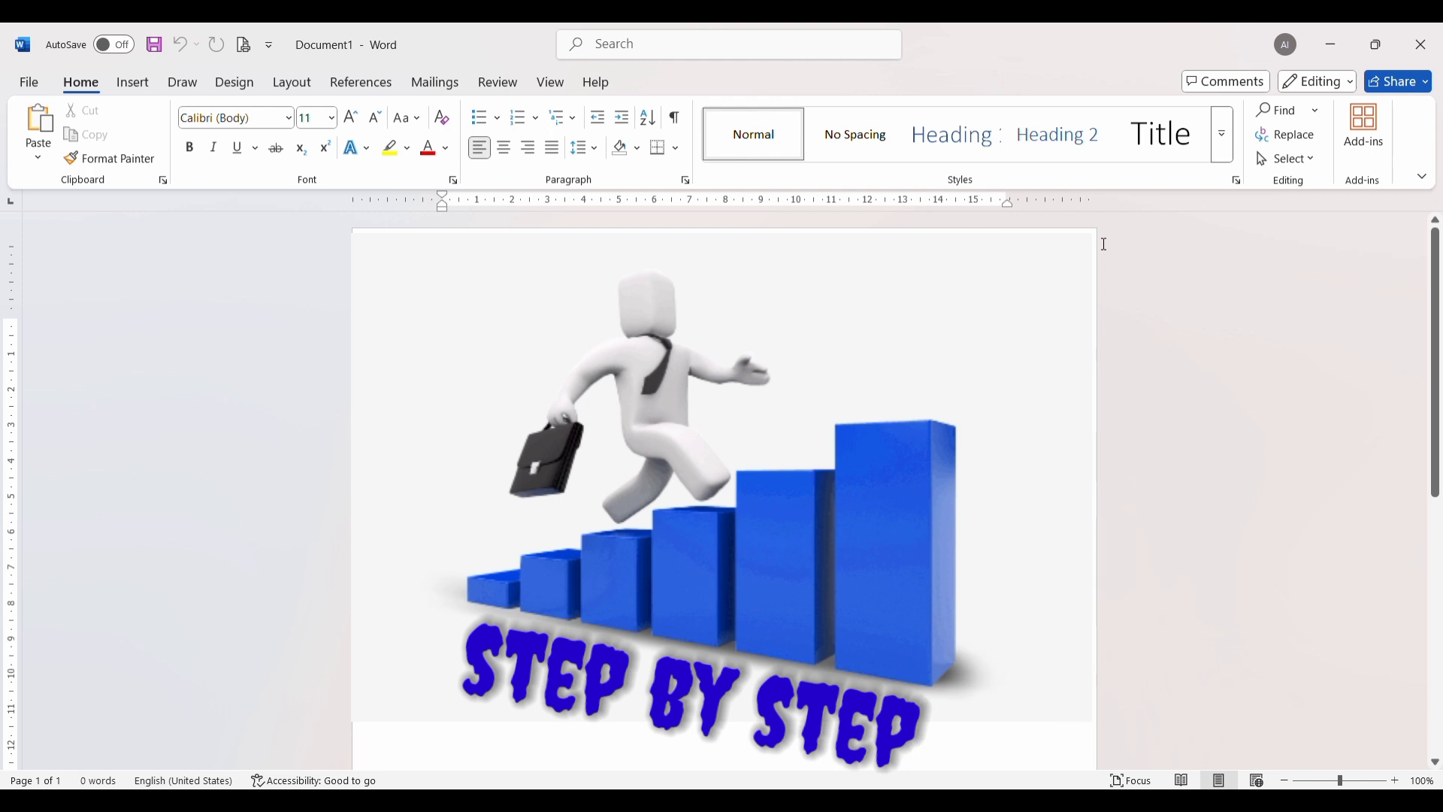
- Enter 'what is microsoft word?' in the document as sample text
key(Delete)
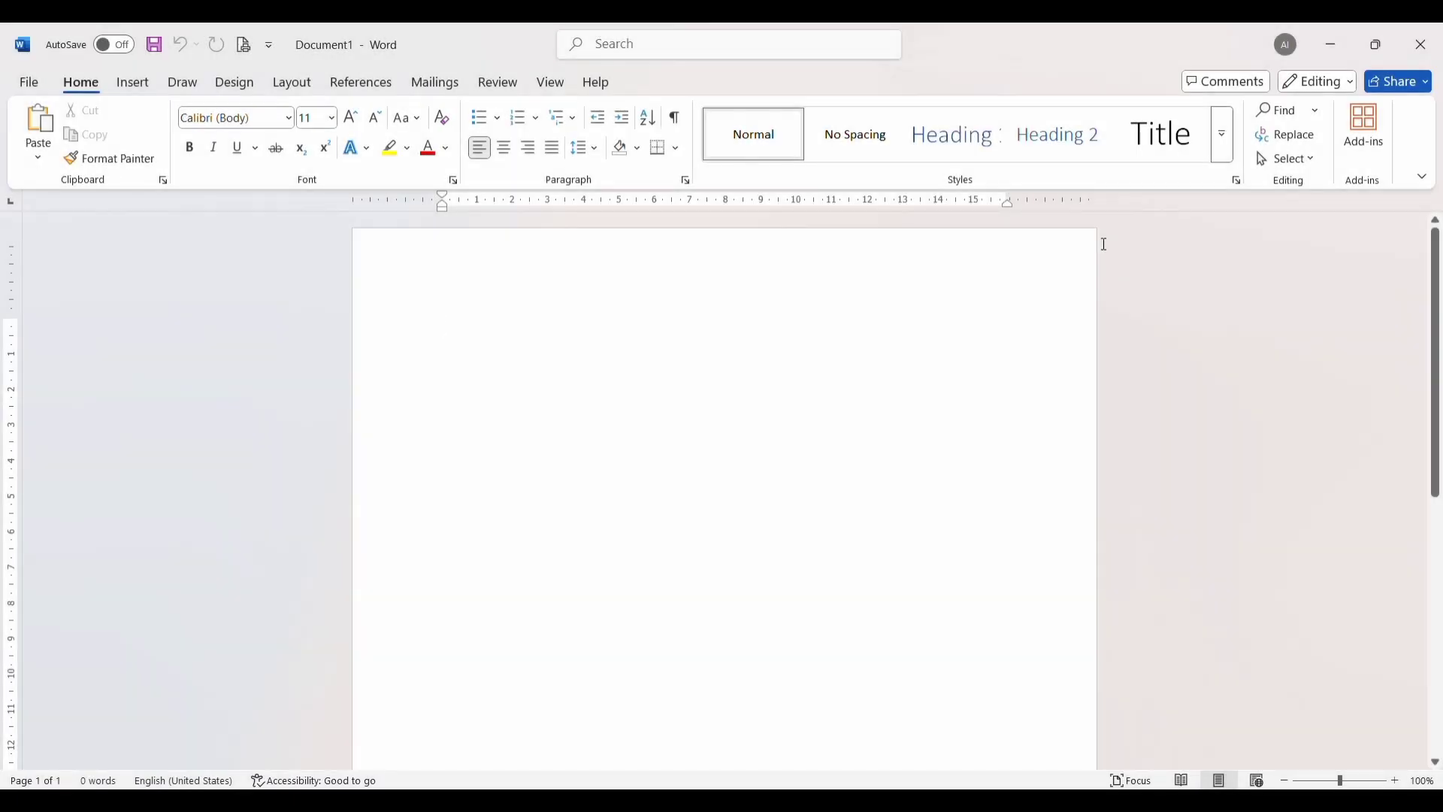
text(what is microsoft word)
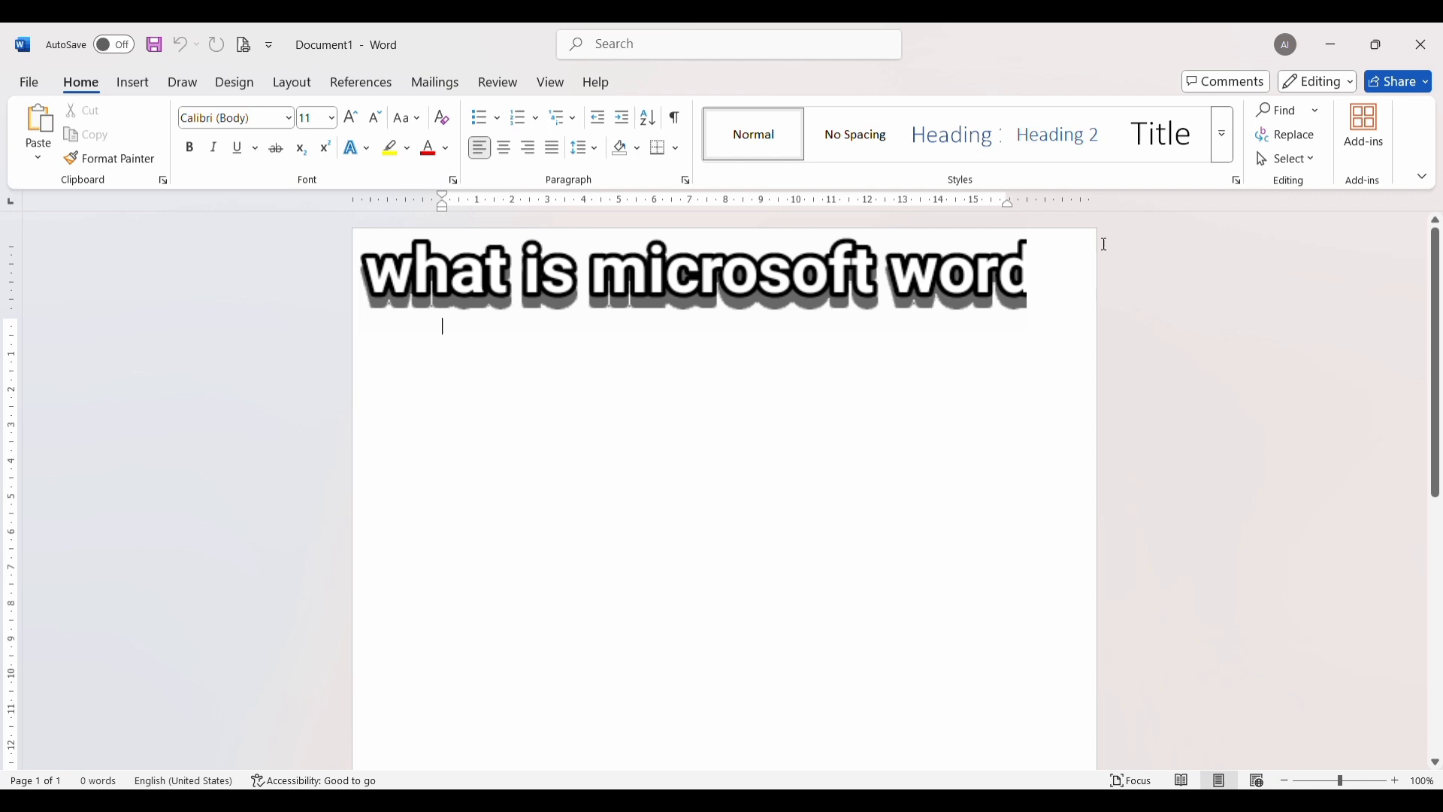
text(?)
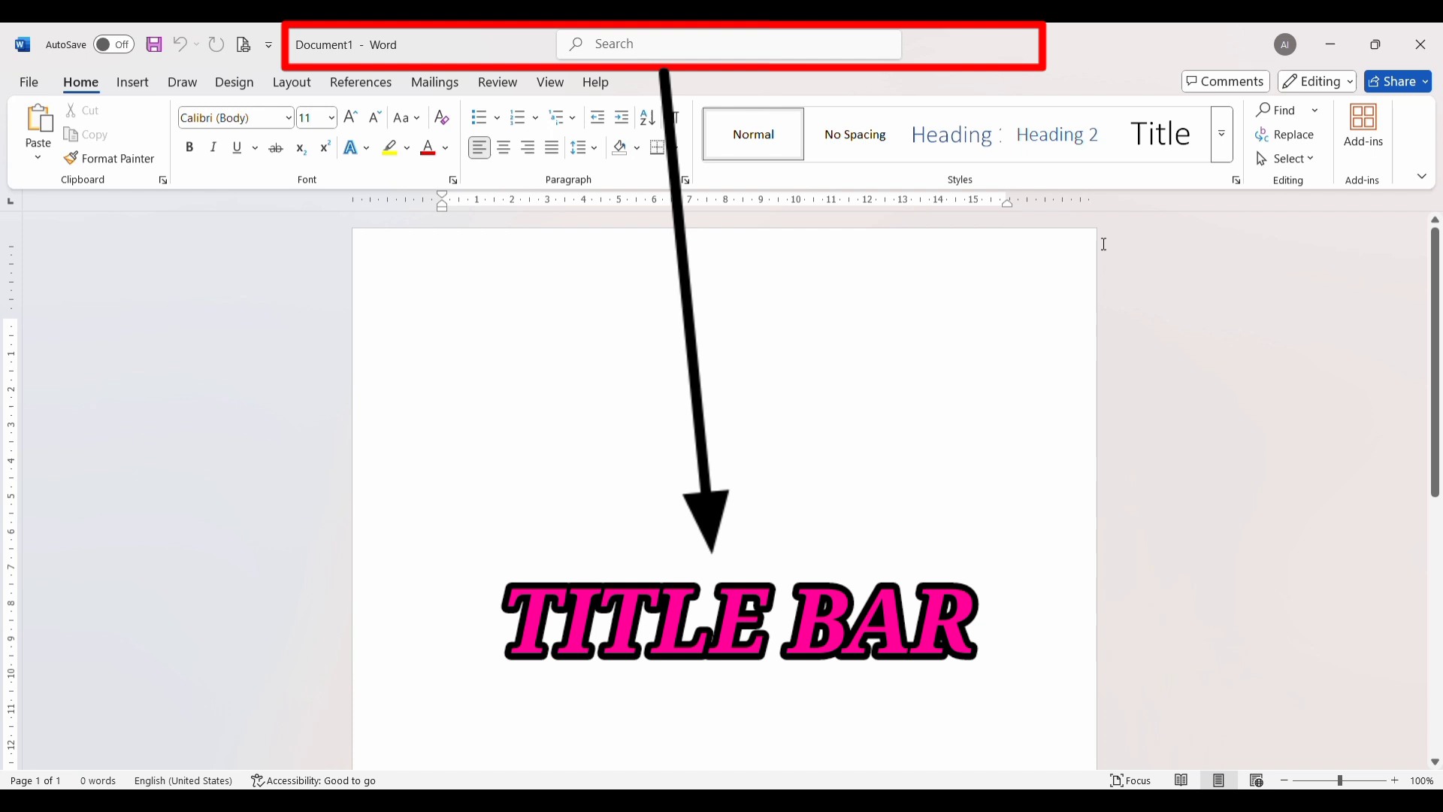
click(442, 328)
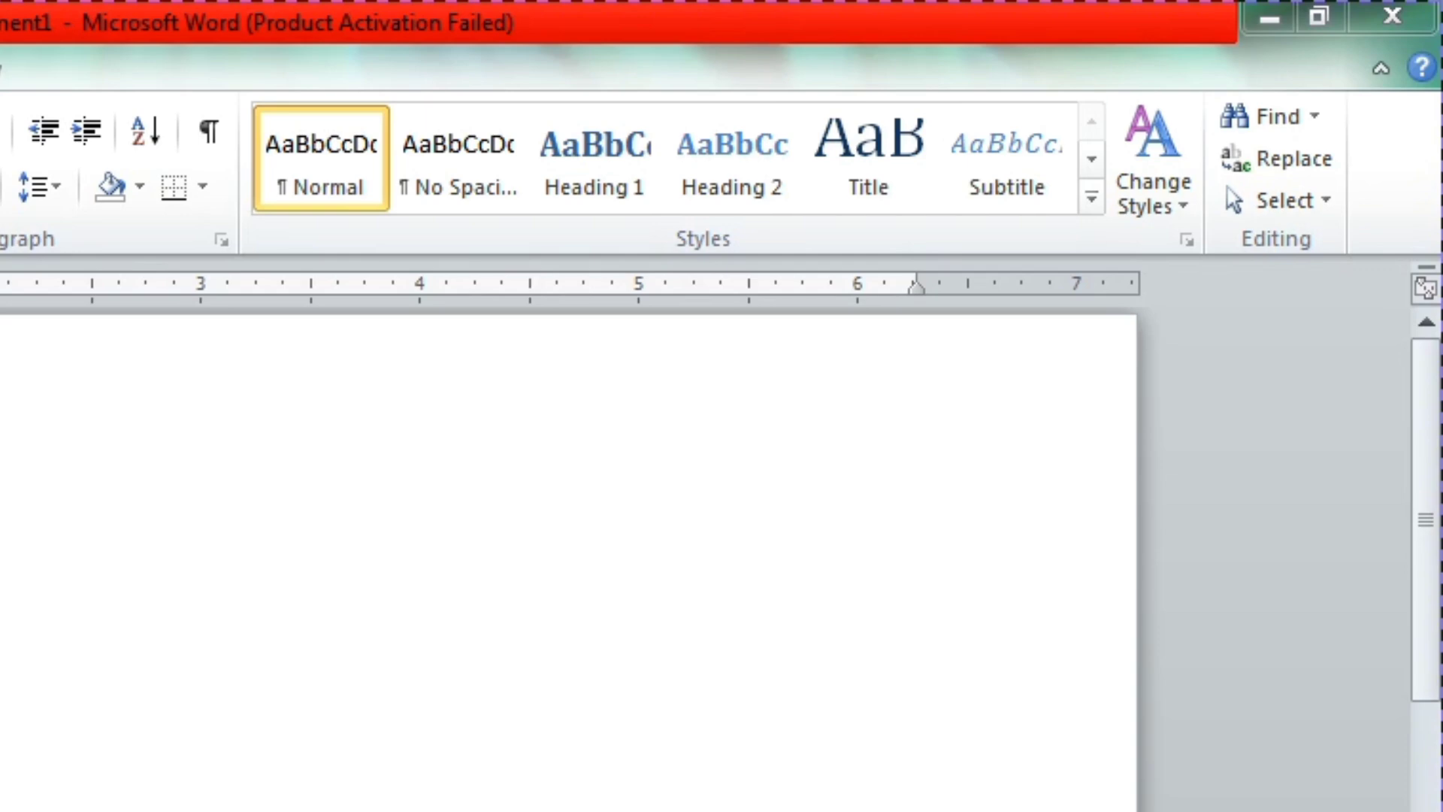
- Minimize the Word window, restore it down to a smaller size, then maximize it again
click(1238, 24)
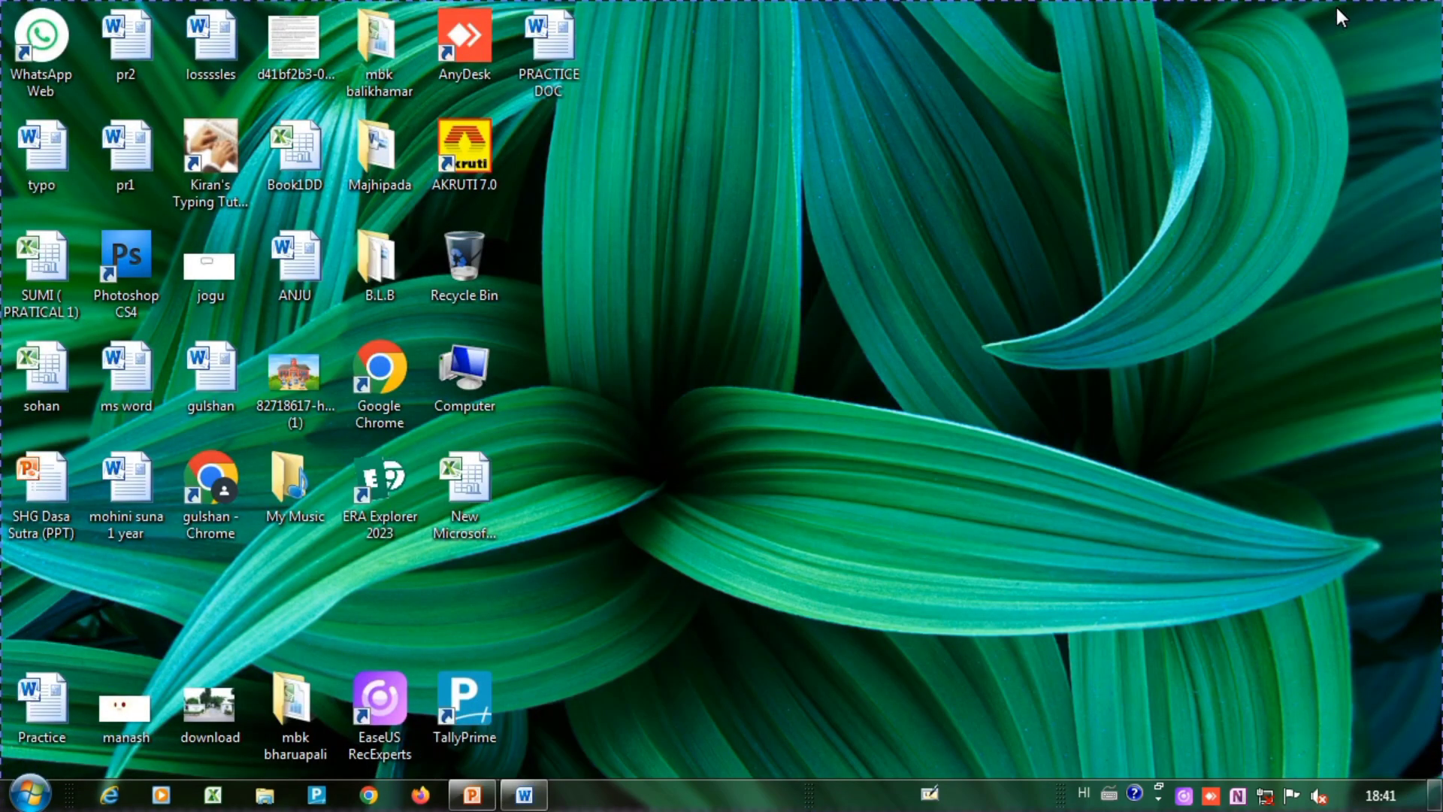
mouse_move(732, 536)
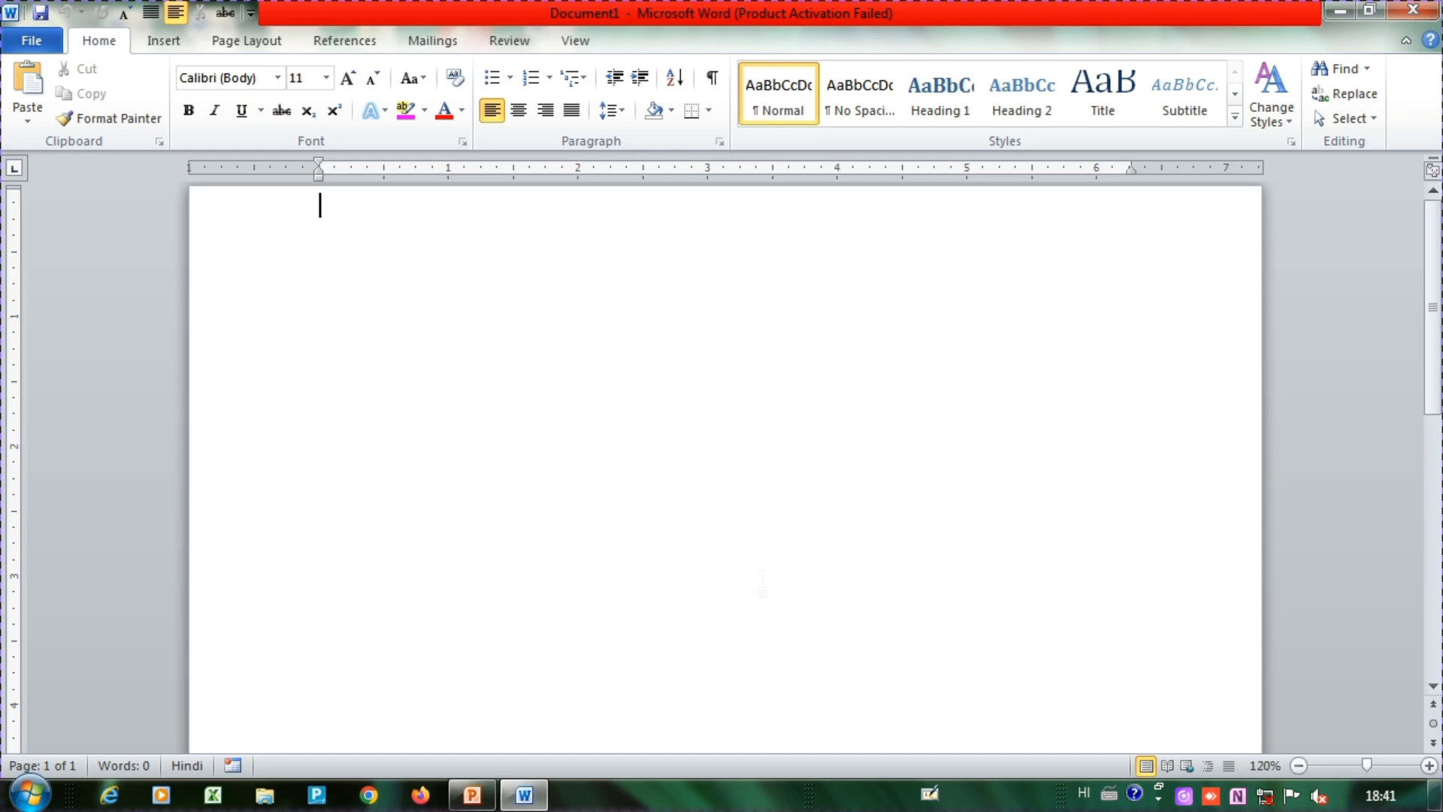
click(1387, 12)
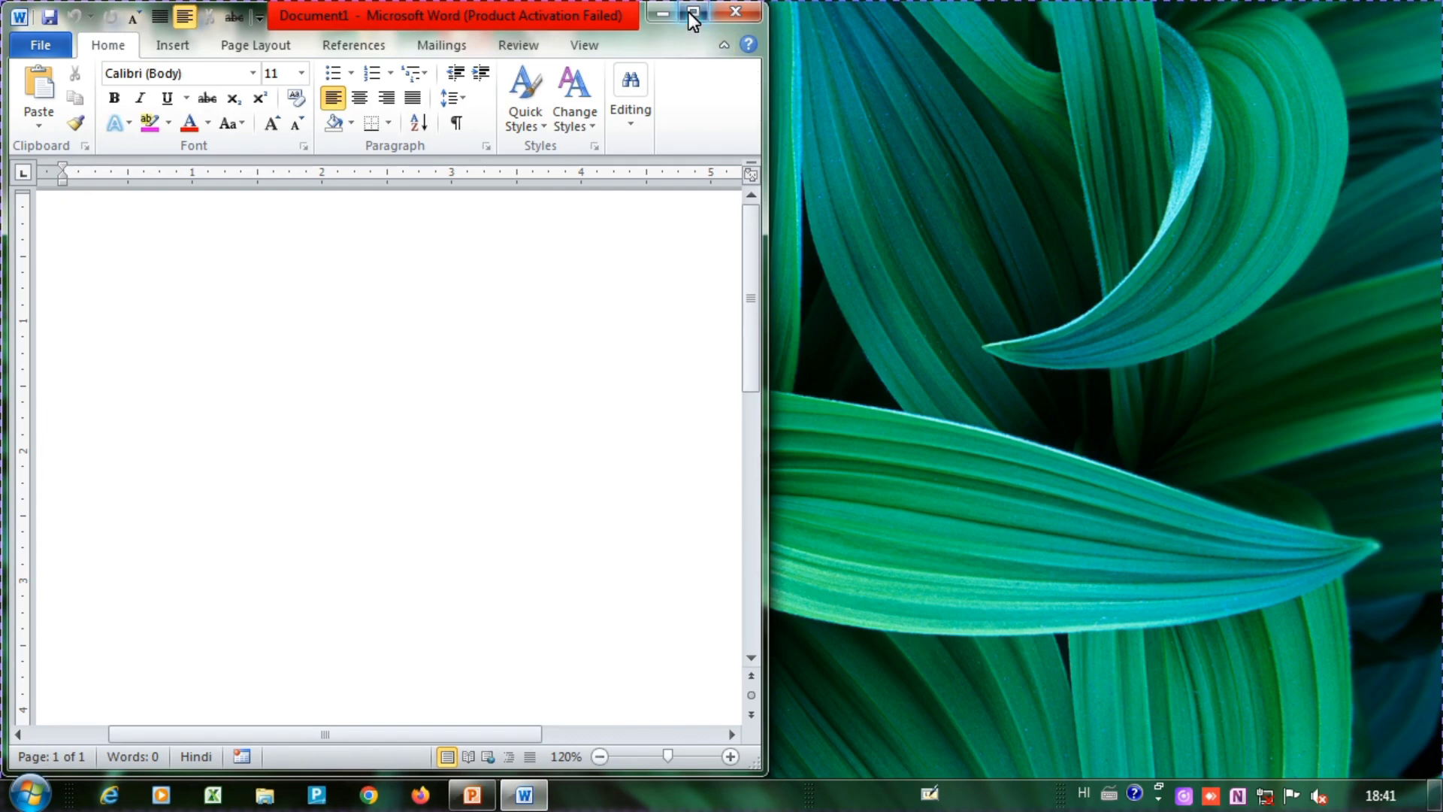
click(693, 14)
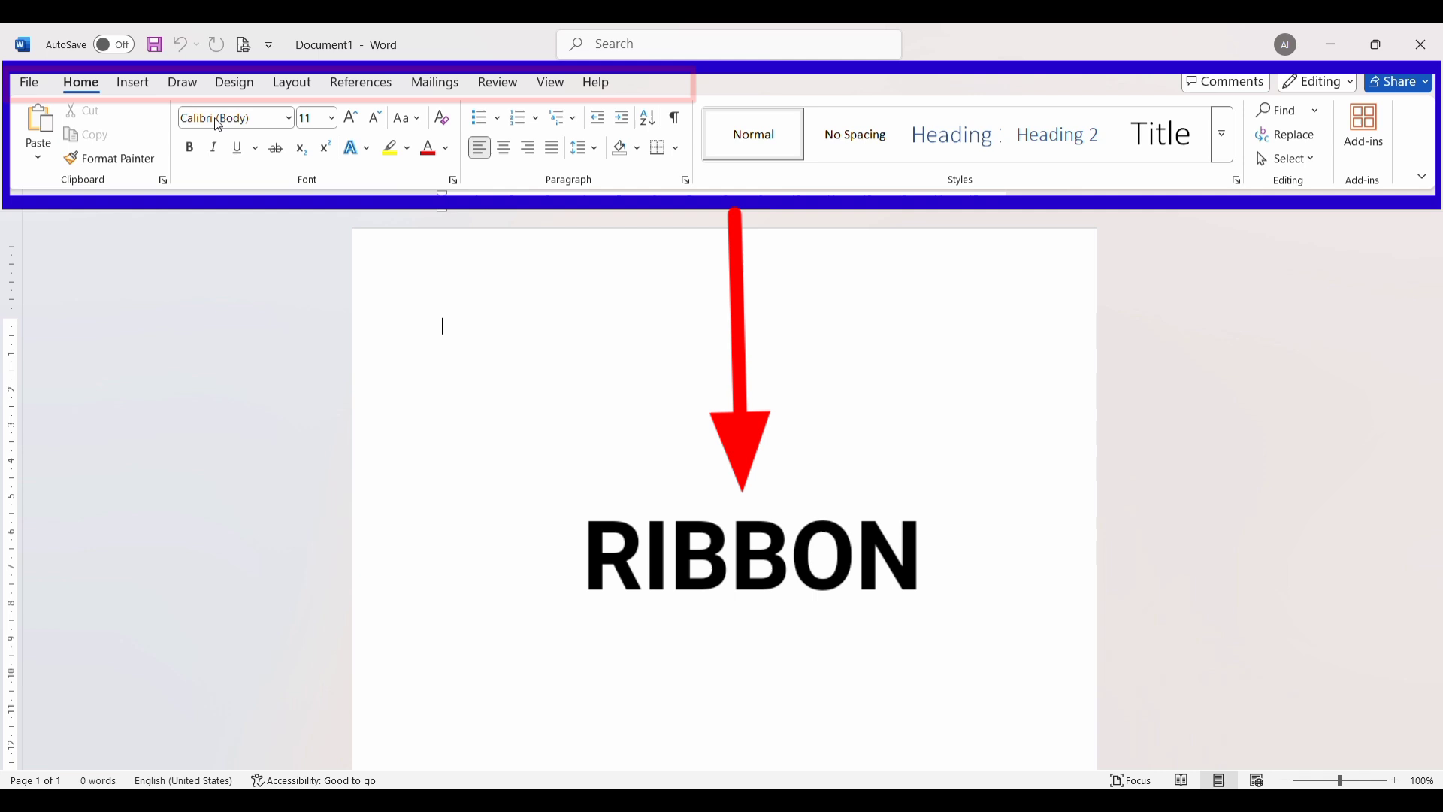
mouse_move(1026, 348)
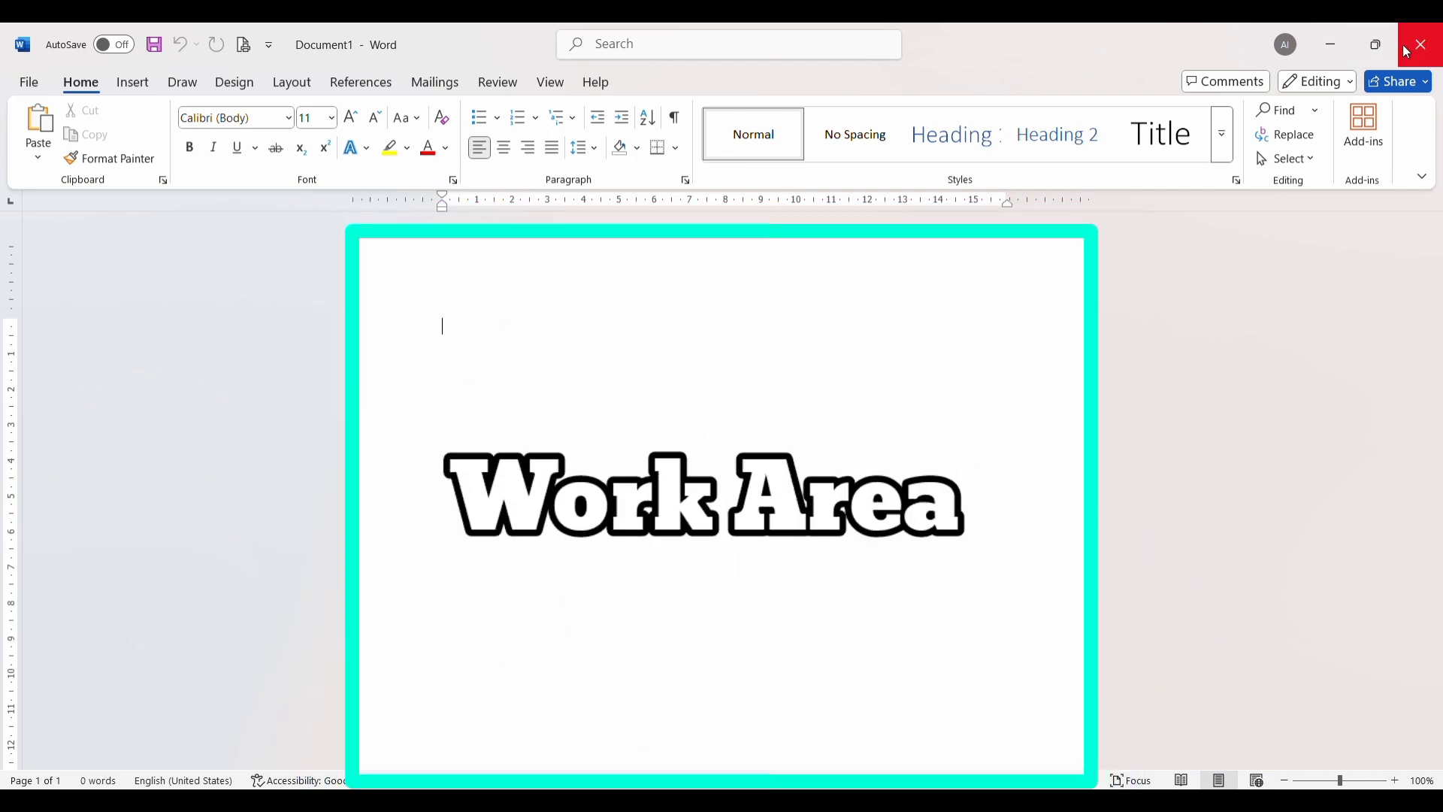
mouse_move(1331, 45)
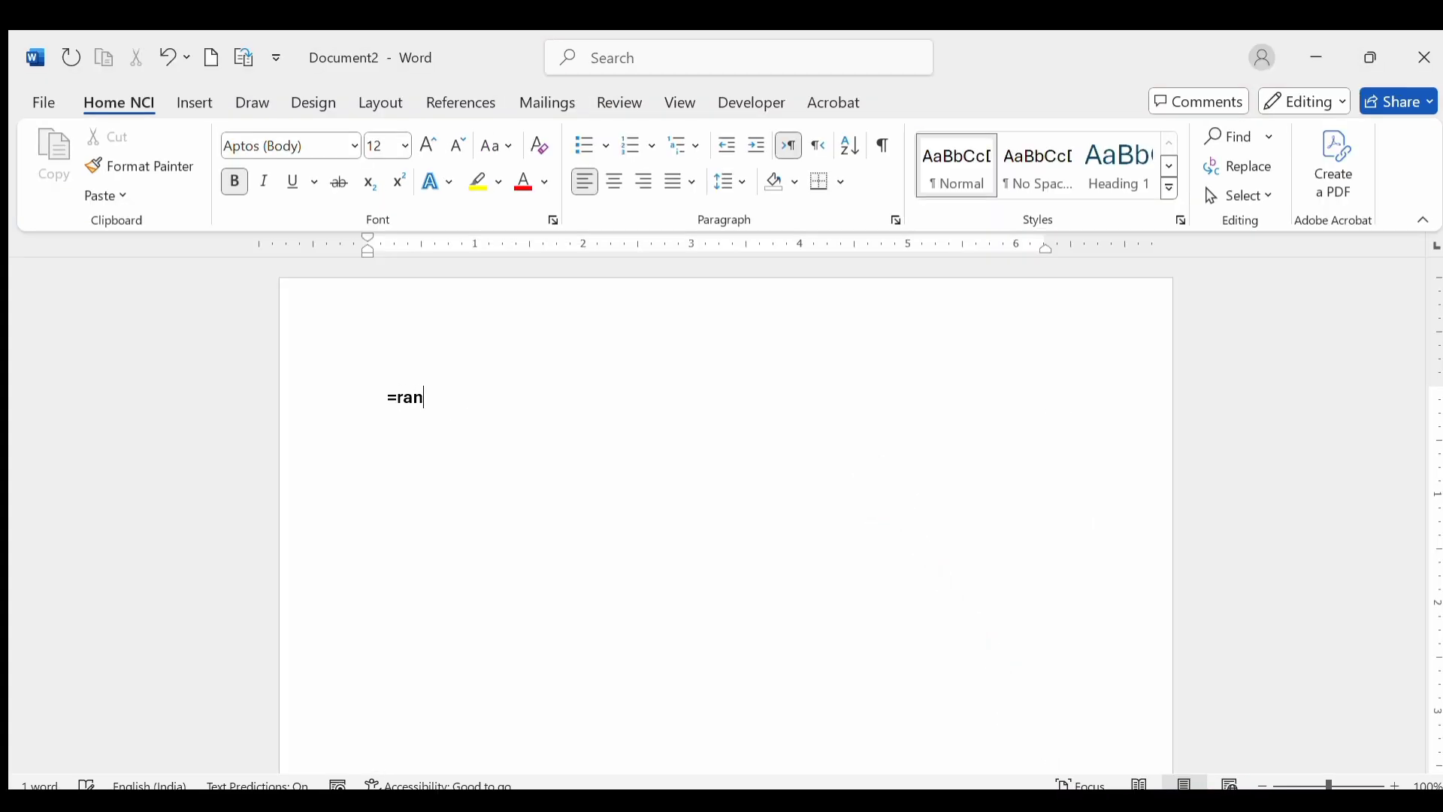
- Generate sample paragraphs with =rand(12) and scroll through the generated text
text(d(12)
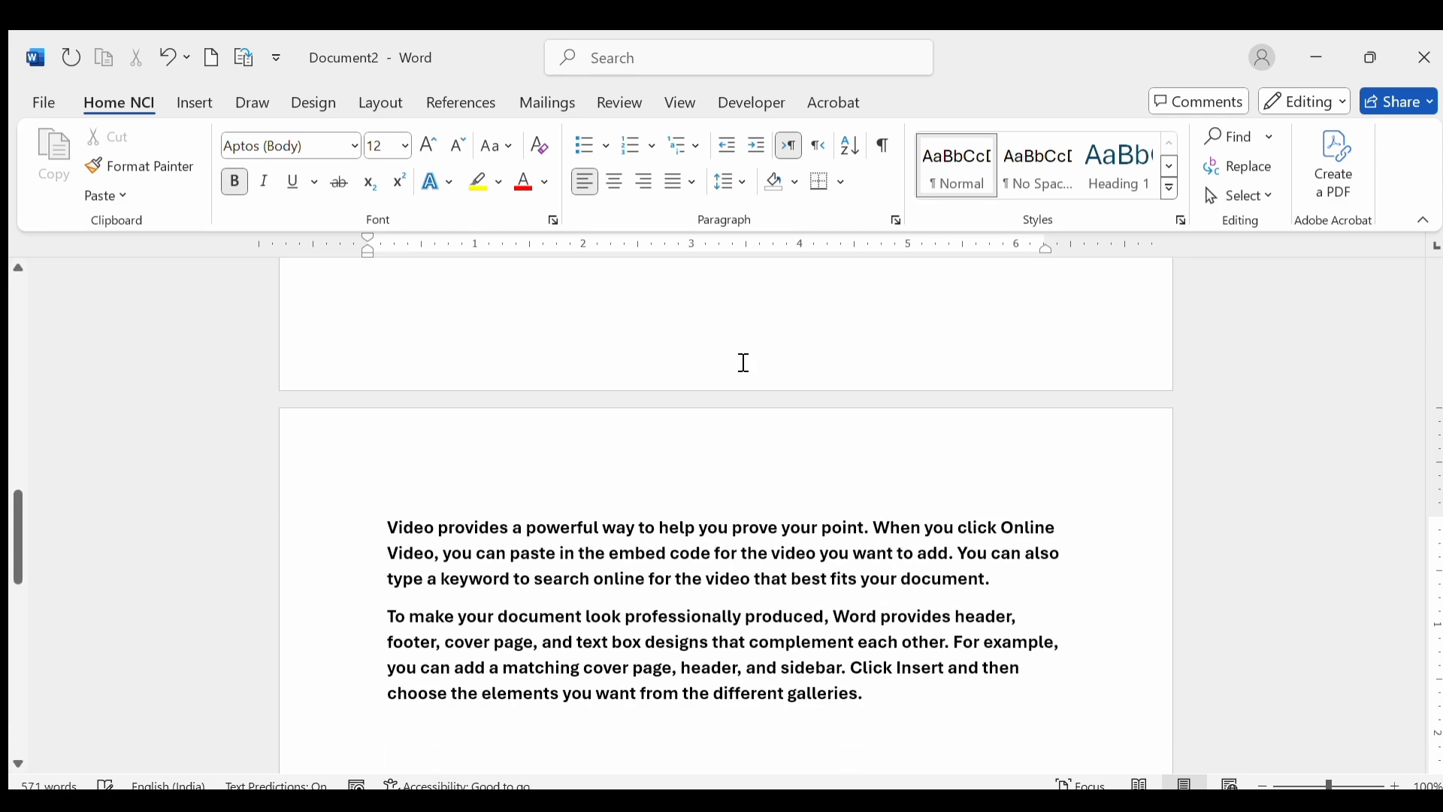
scroll(down, 3)
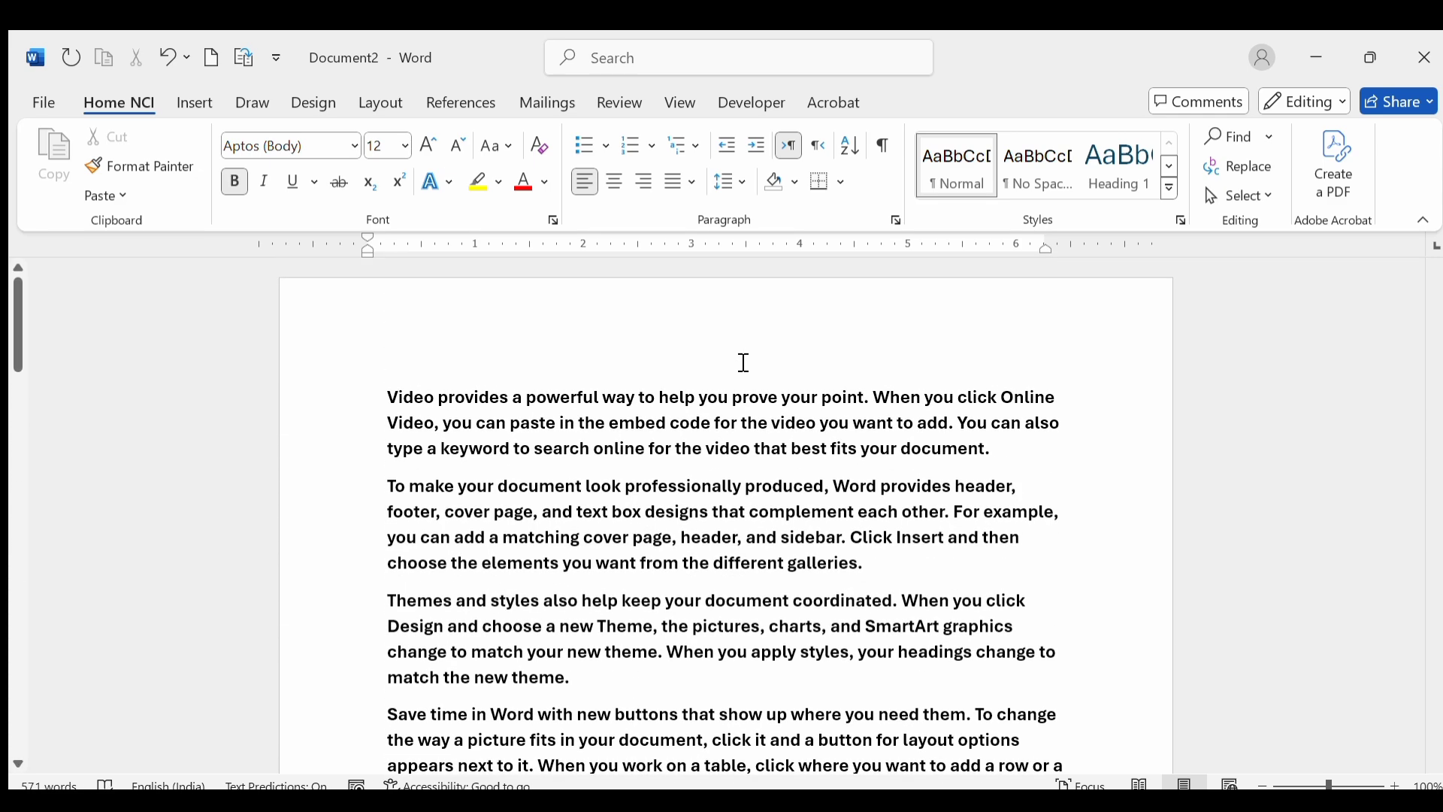
mouse_move(1108, 659)
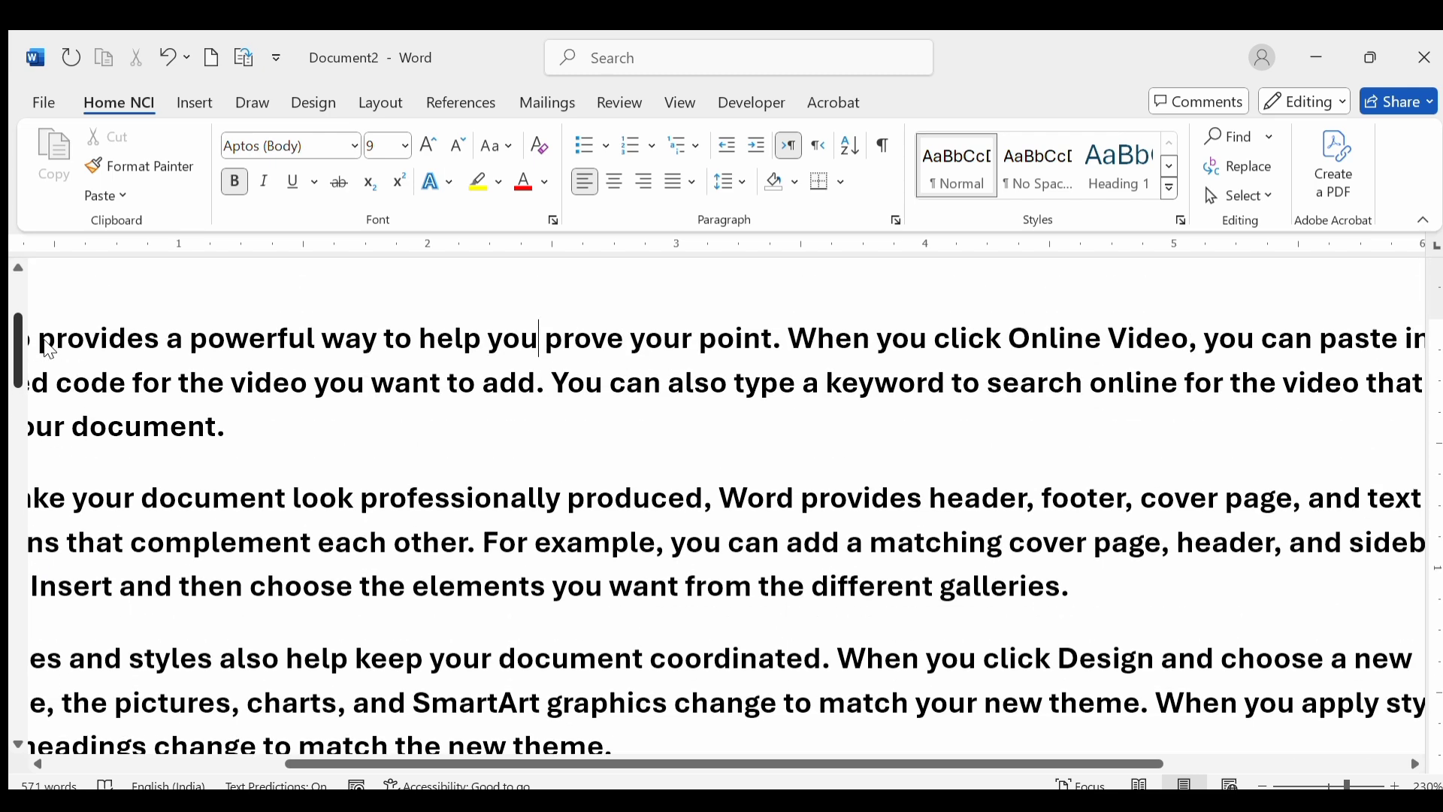
scroll(down, 3)
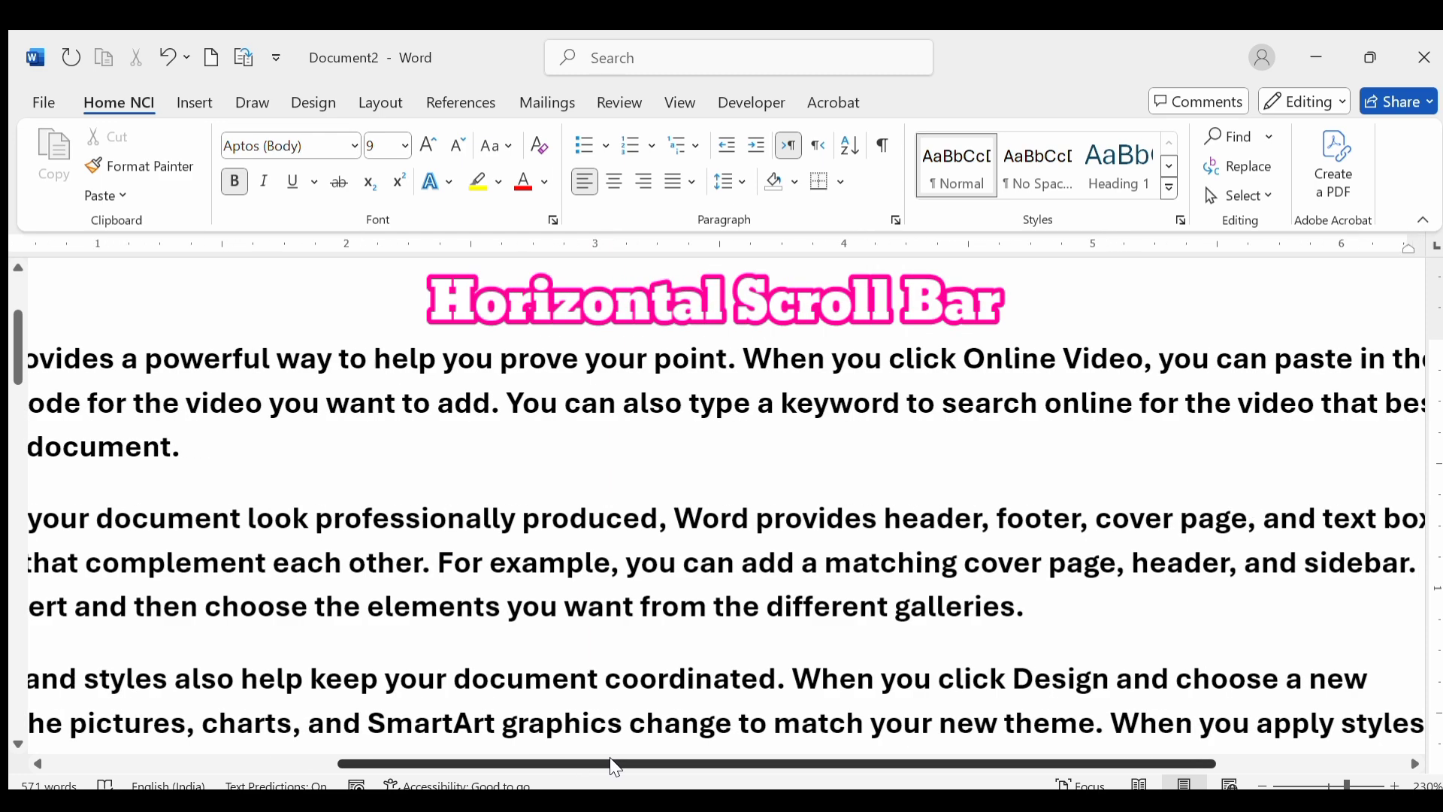
drag(615, 763, 750, 763)
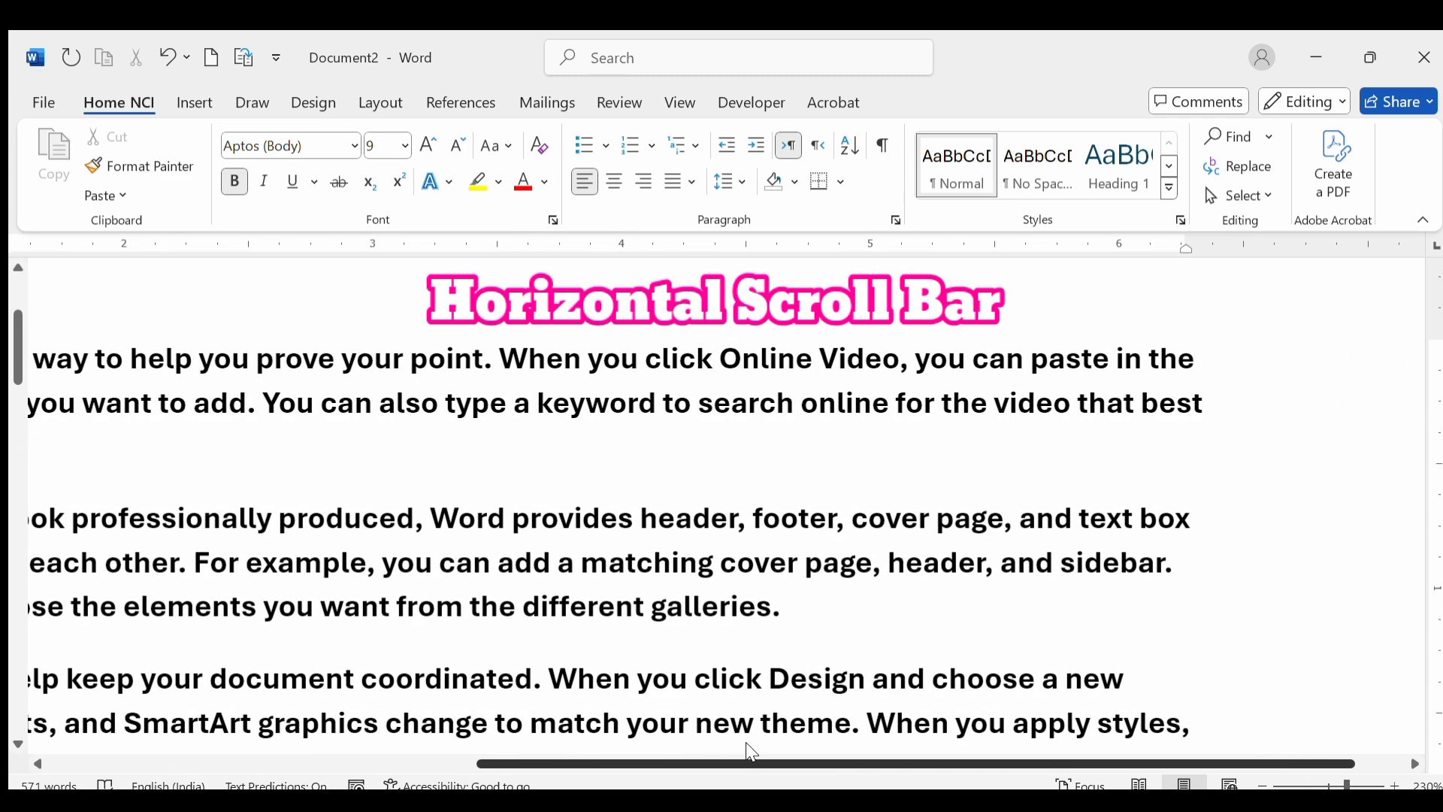
scroll(left, 3)
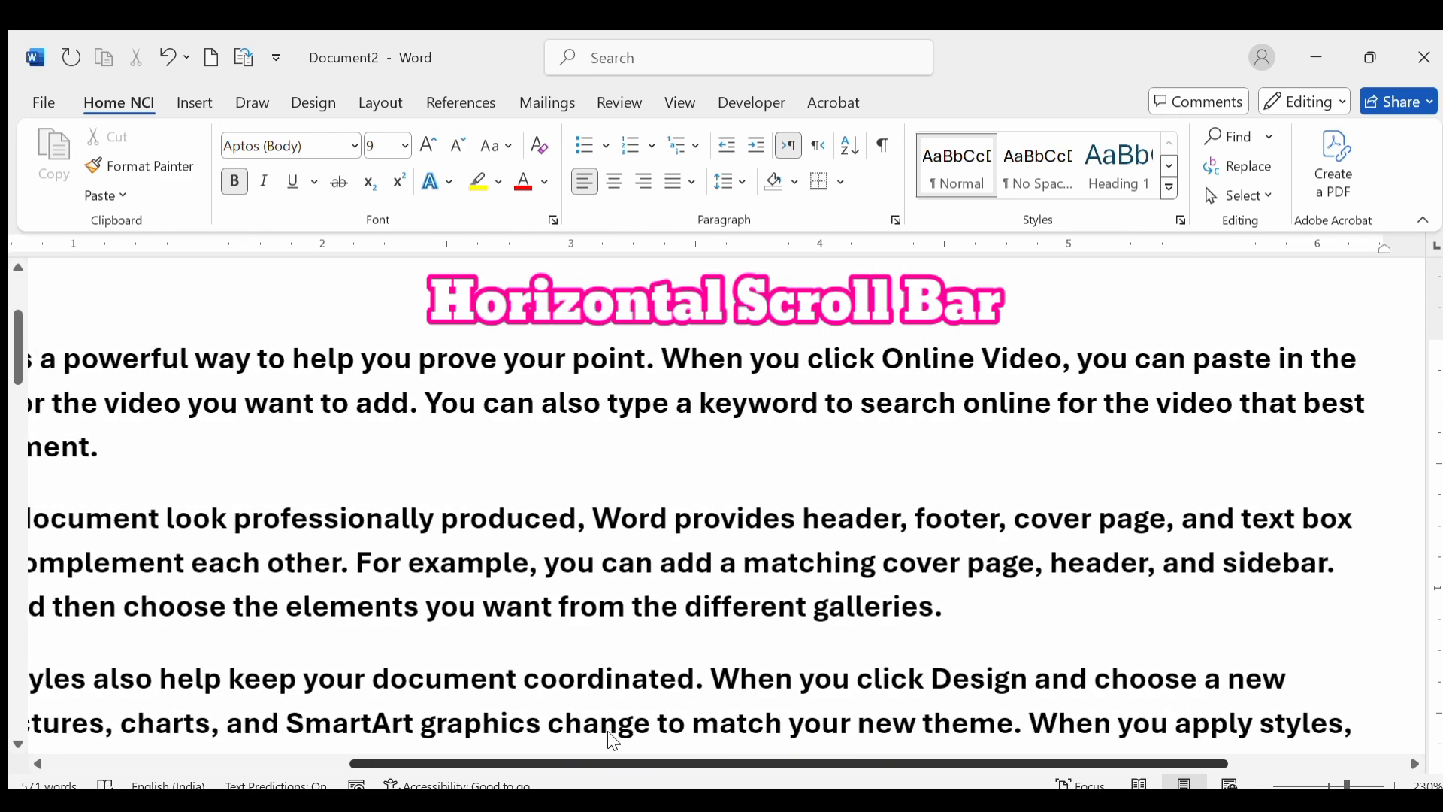
scroll(left, 3)
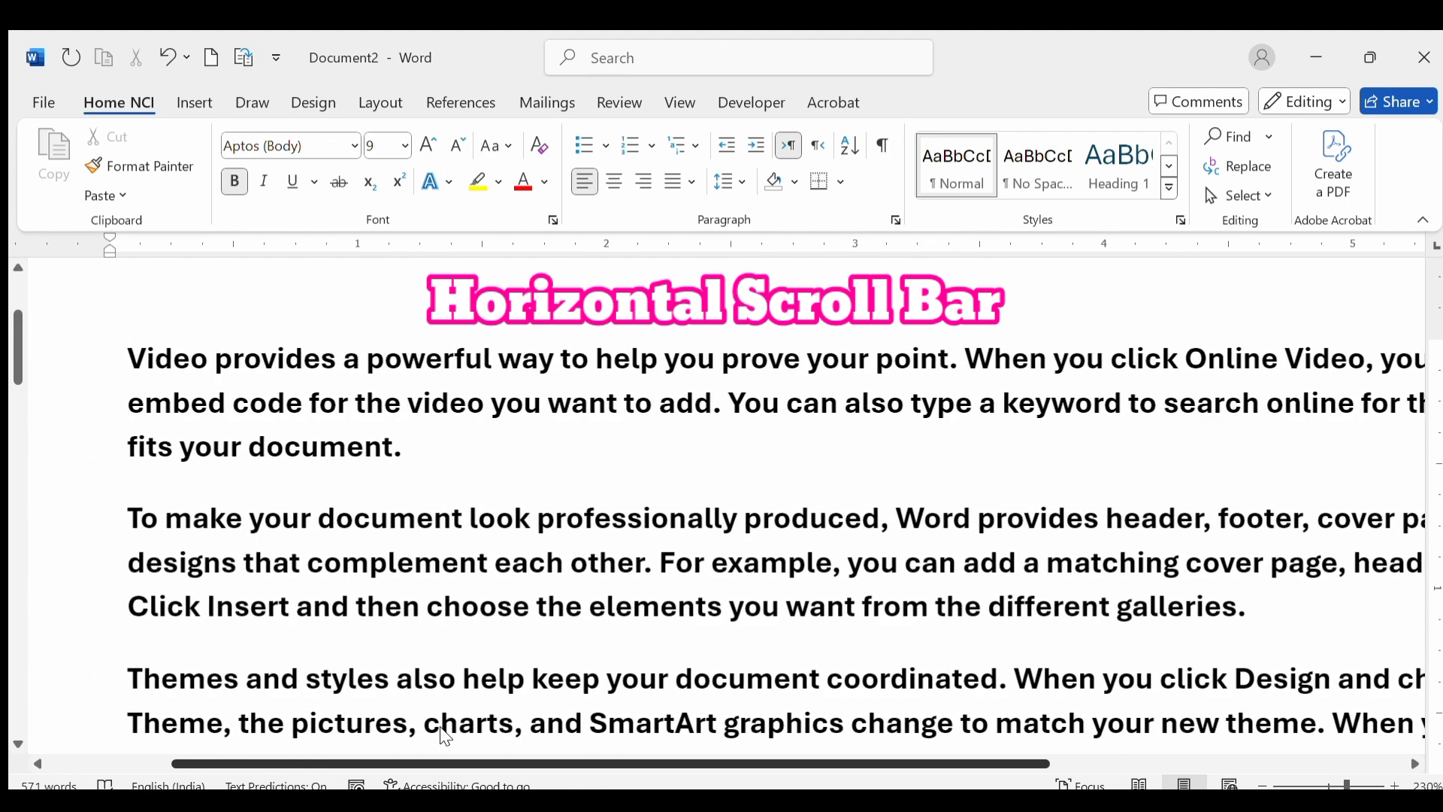
scroll(right, 3)
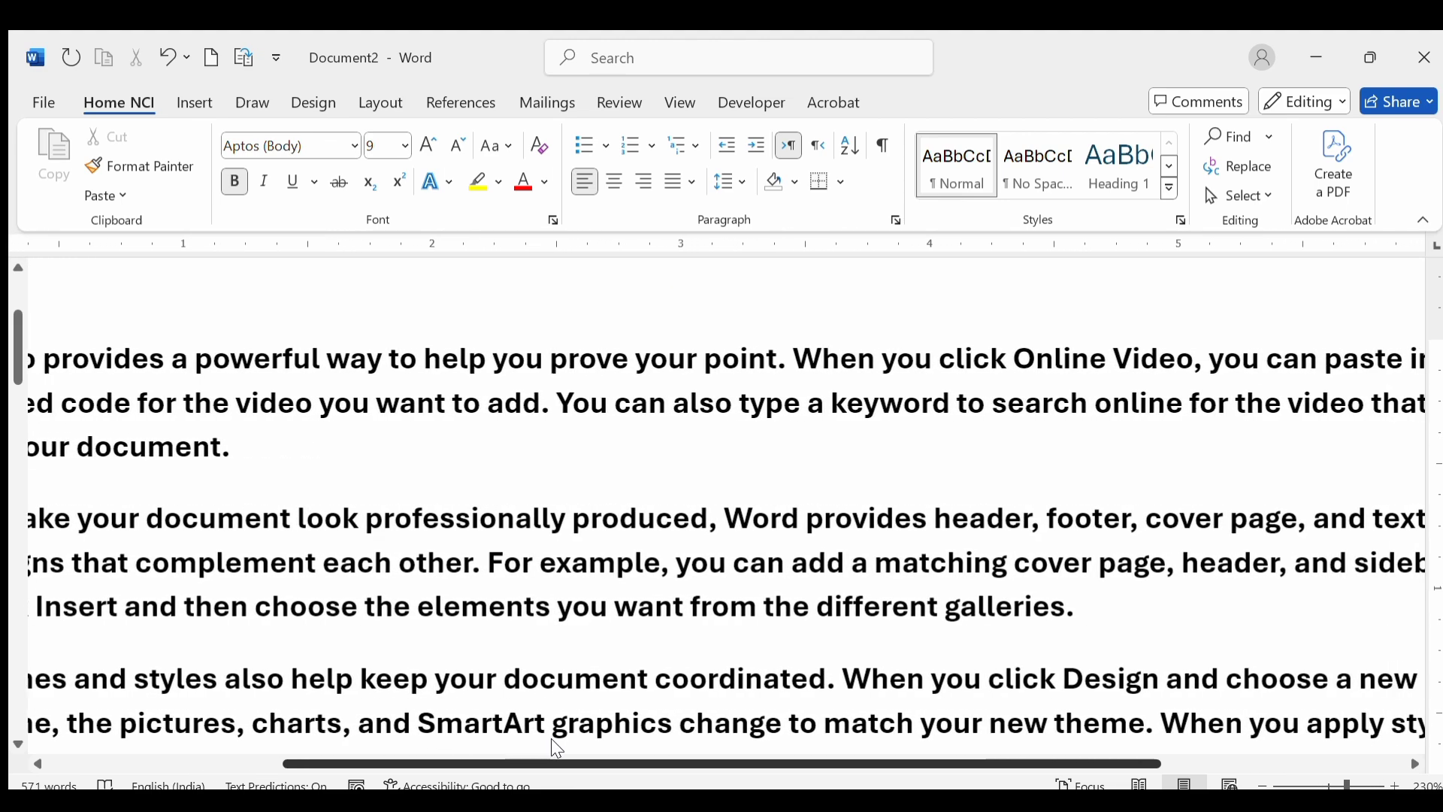